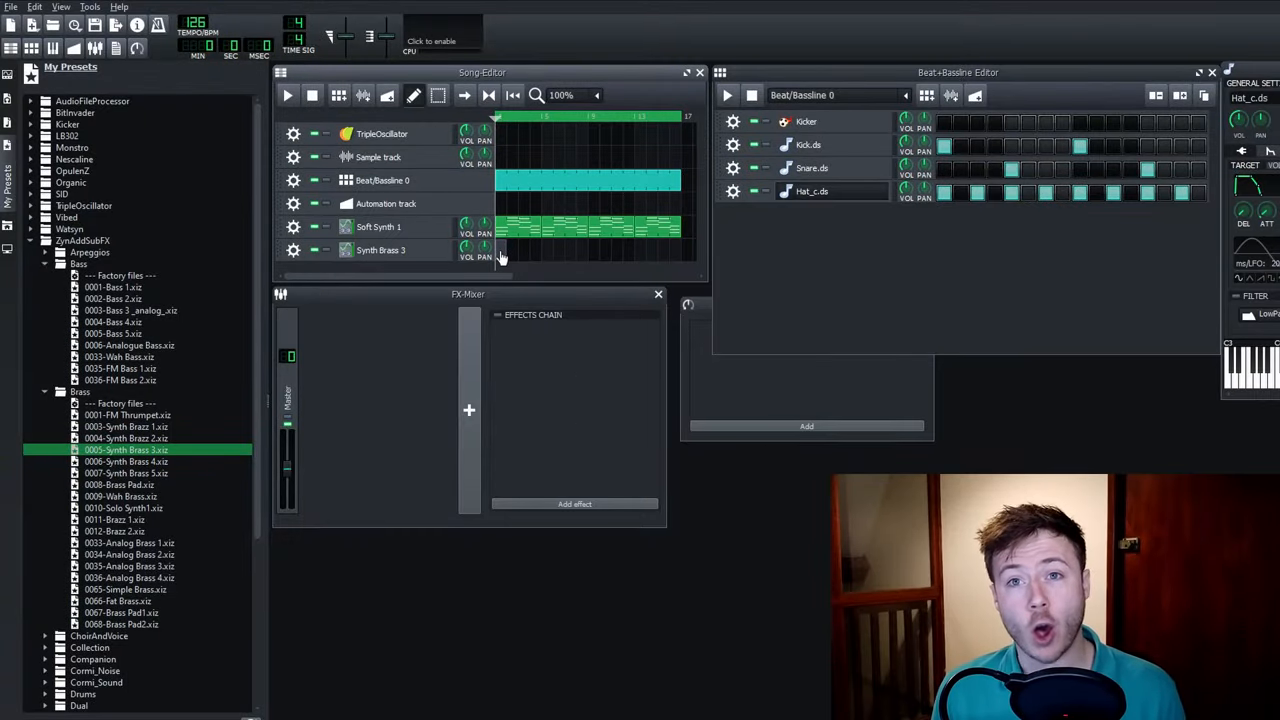
# Open the Synth Brass 3 pattern in the Piano Roll, ready for note entry
pyautogui.doubleClick(376, 250)
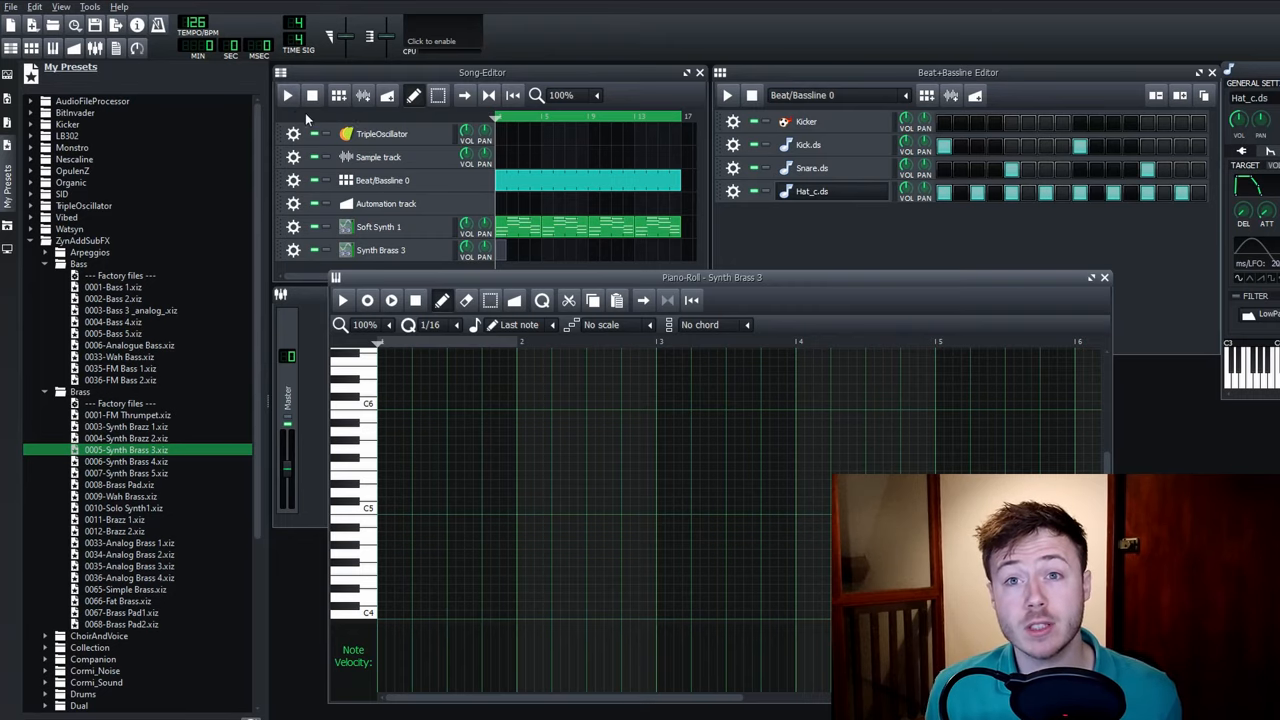
# Draw the melody notes into the Synth Brass 3 Piano Roll with the pencil tool
pyautogui.click(288, 96)
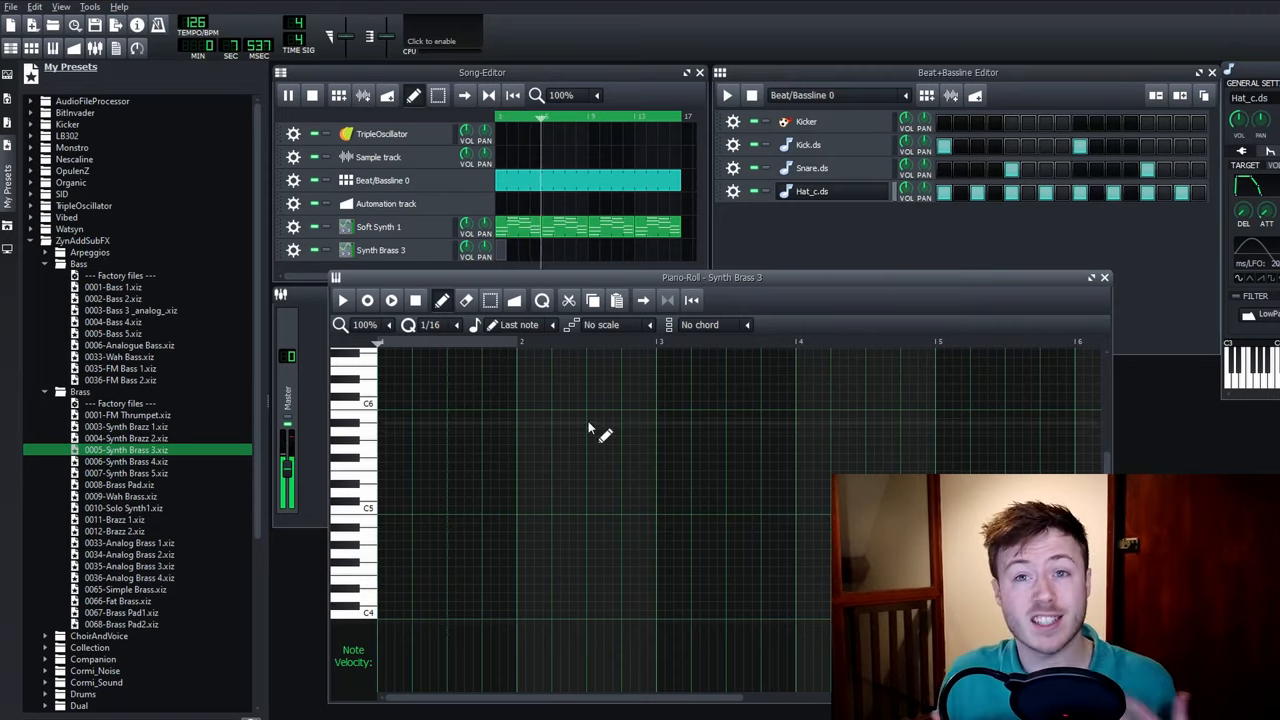
pyautogui.click(288, 96)
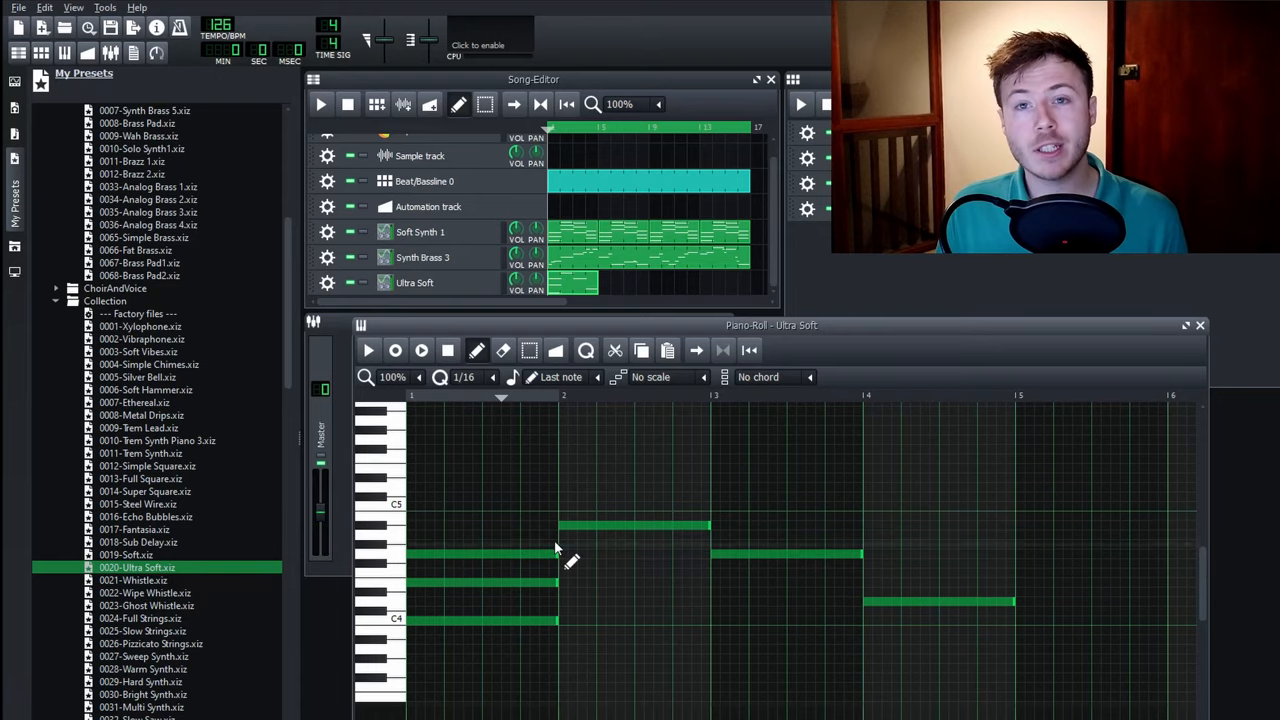
pyautogui.moveTo(424, 596)
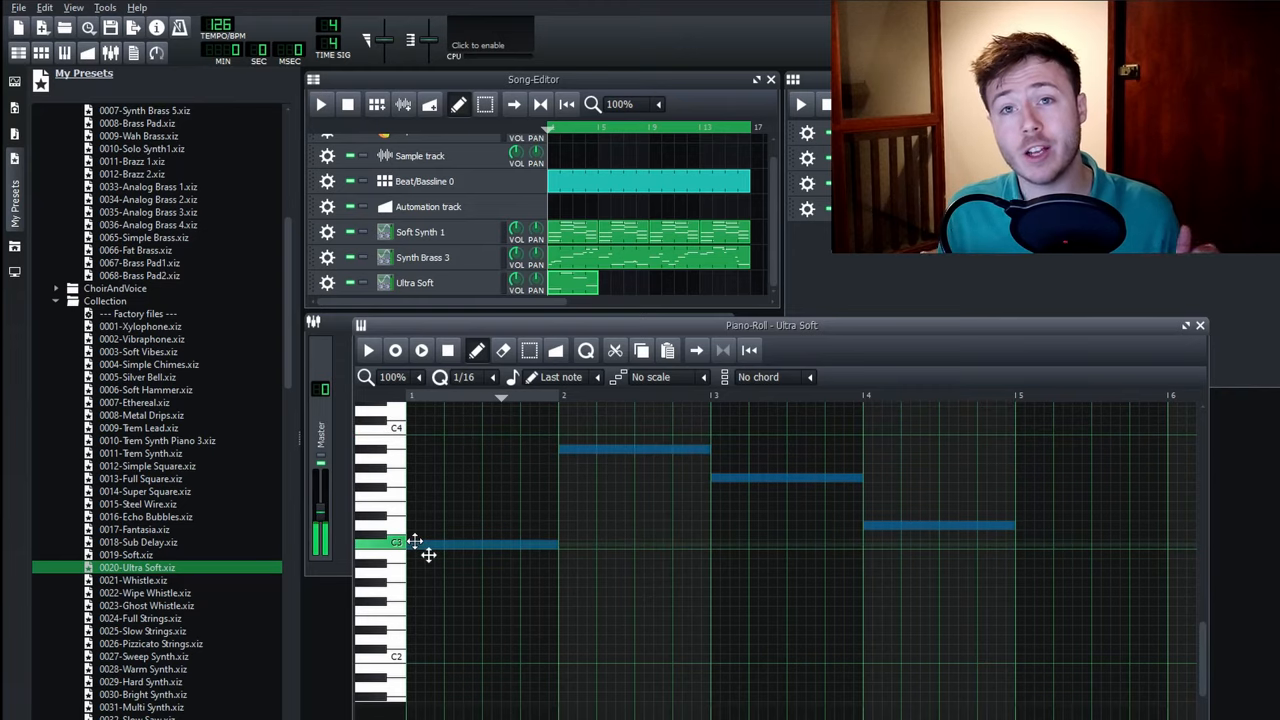
pyautogui.moveTo(424, 550)
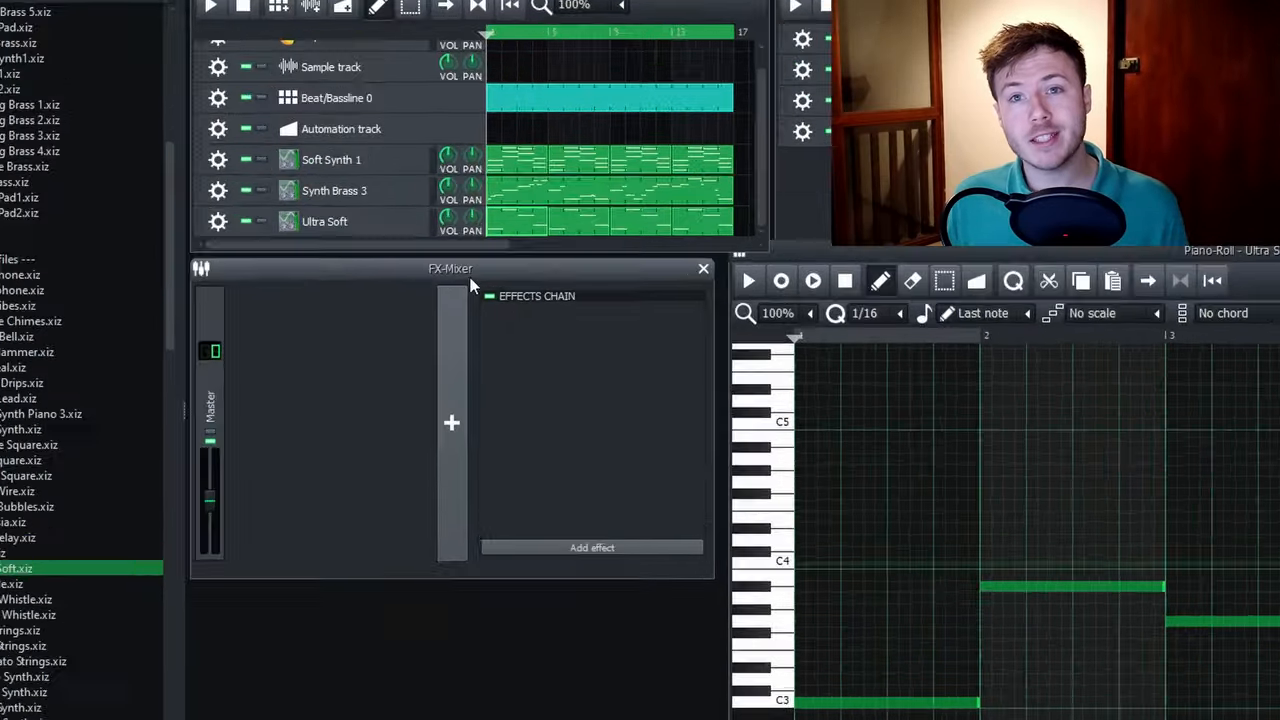
# Add the 4 x 4 pole allpass effect to the master channel's effects chain
pyautogui.click(592, 548)
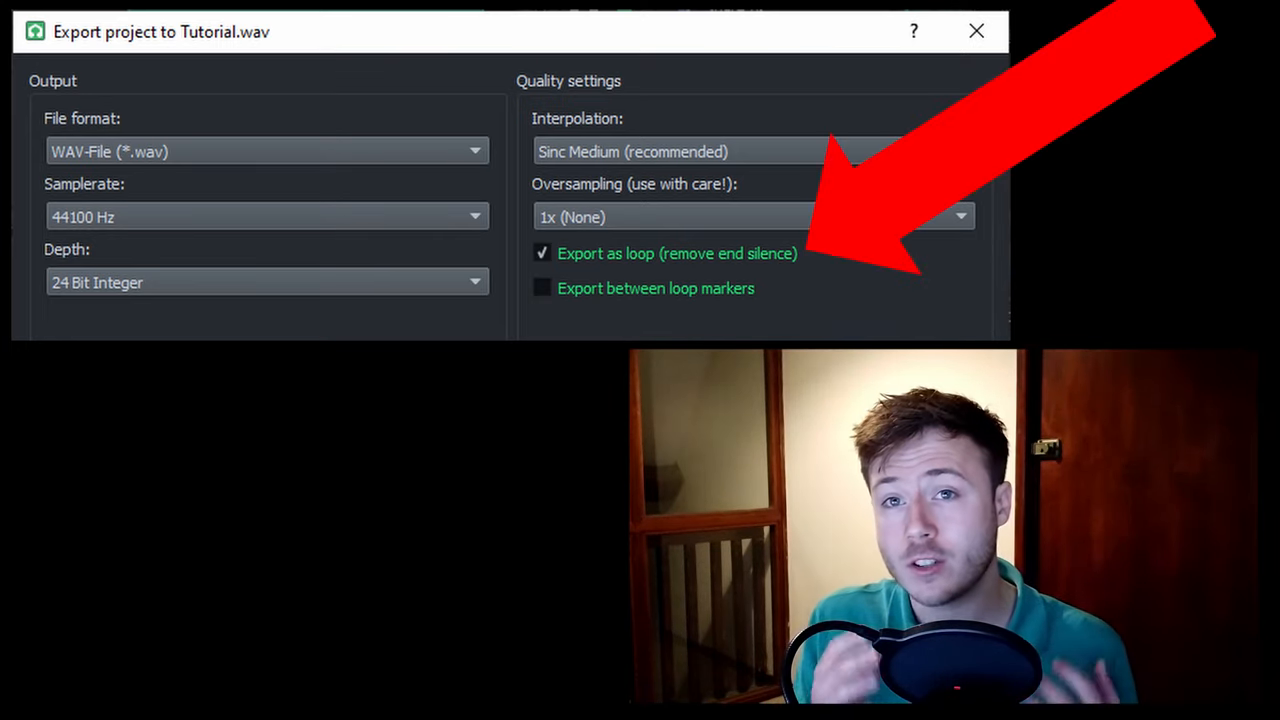
# Start rendering Tutorial.wav as a 24-bit 44100 Hz WAV loop with end silence removed
pyautogui.click(976, 30)
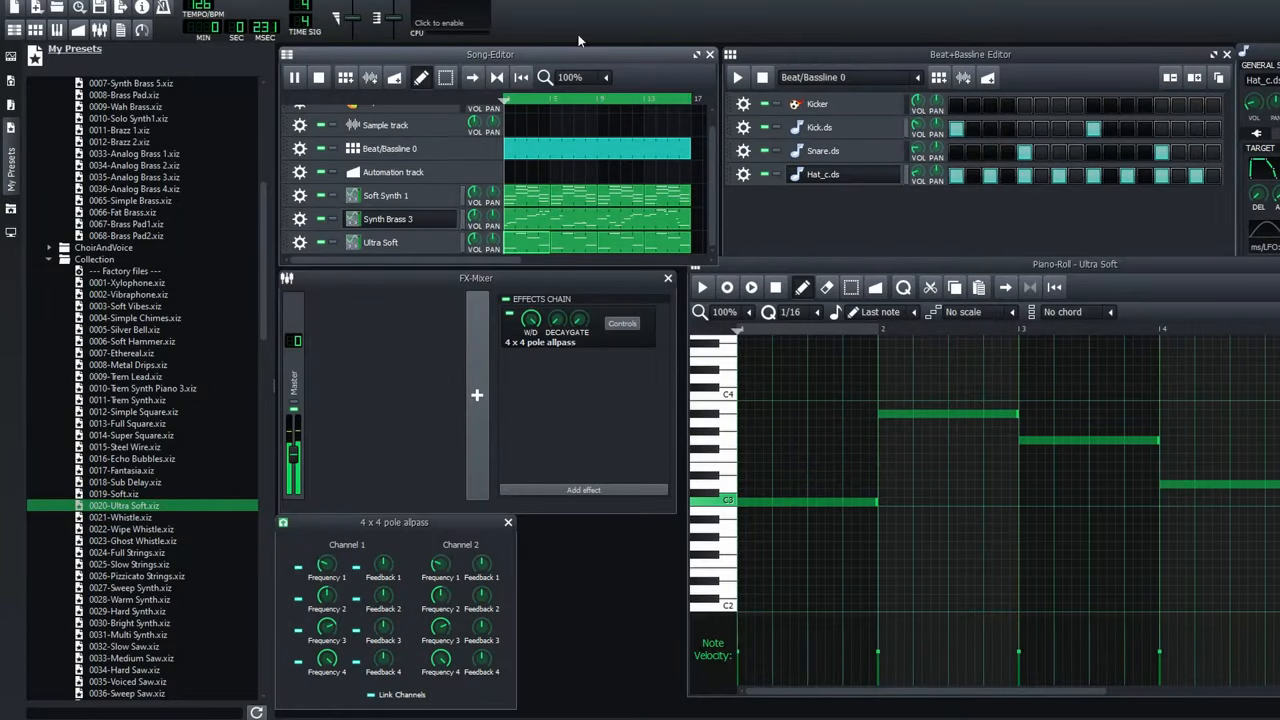